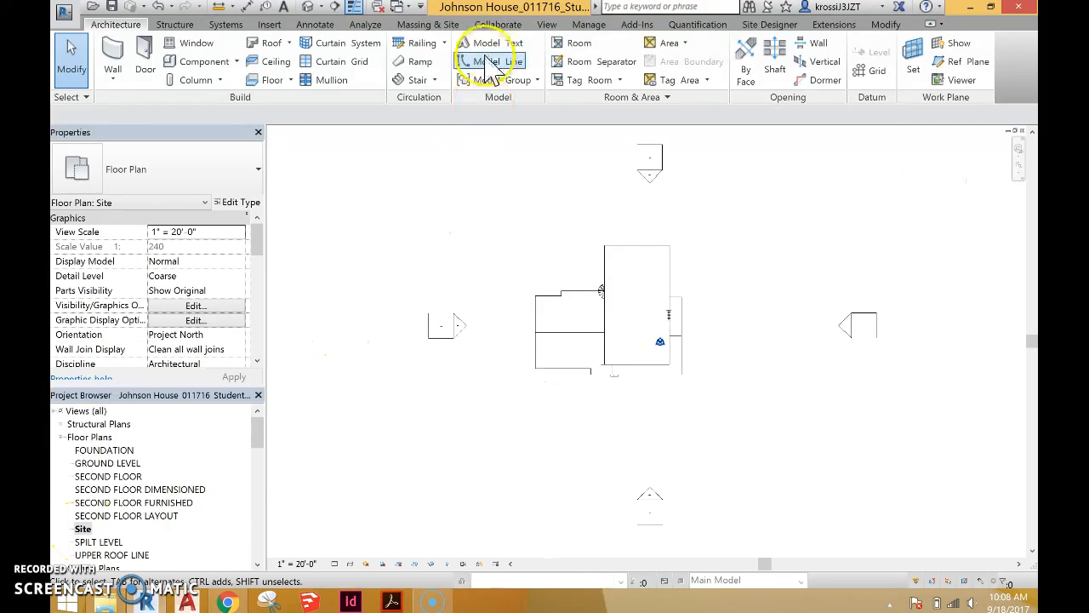
Step: Start a new toposurface from the Massing & Site tab in the Site plan
click(427, 24)
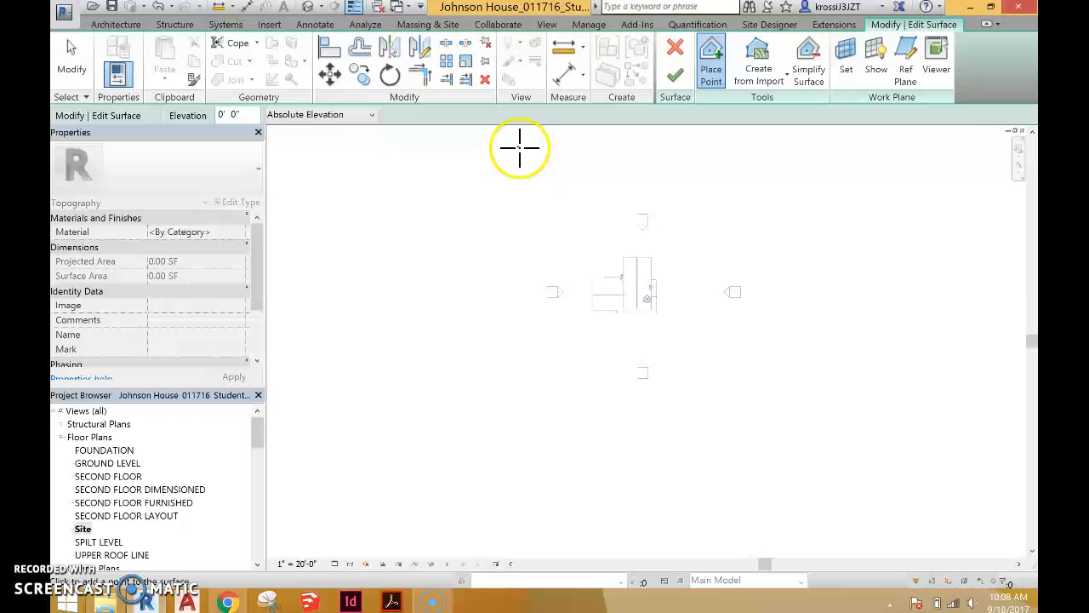
Step: Select the toposurface point Elevation field, keeping it at 0' 0"
click(230, 114)
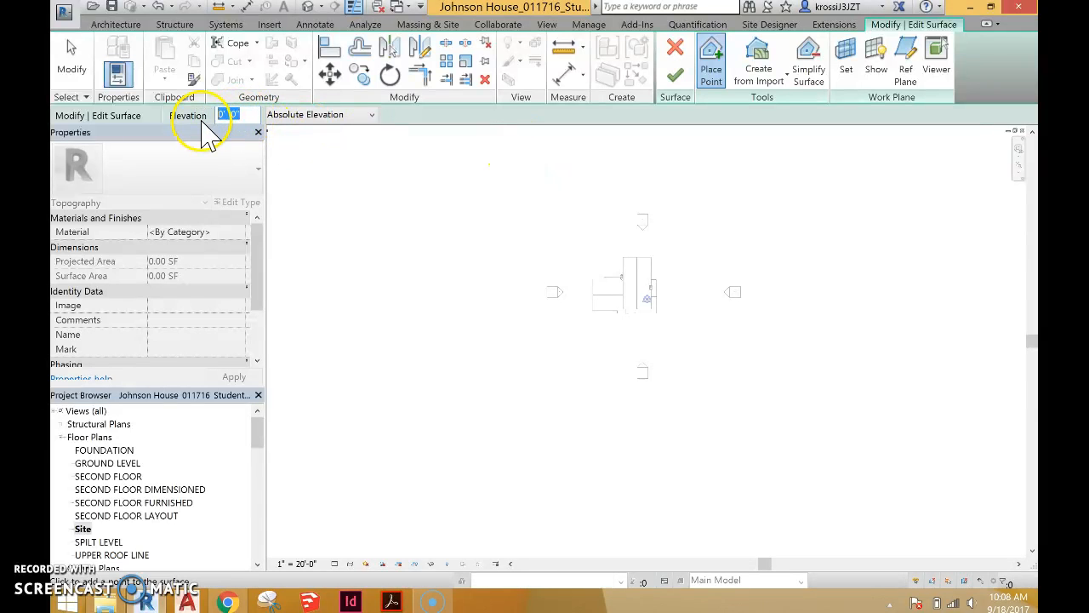
mouse_move(511, 148)
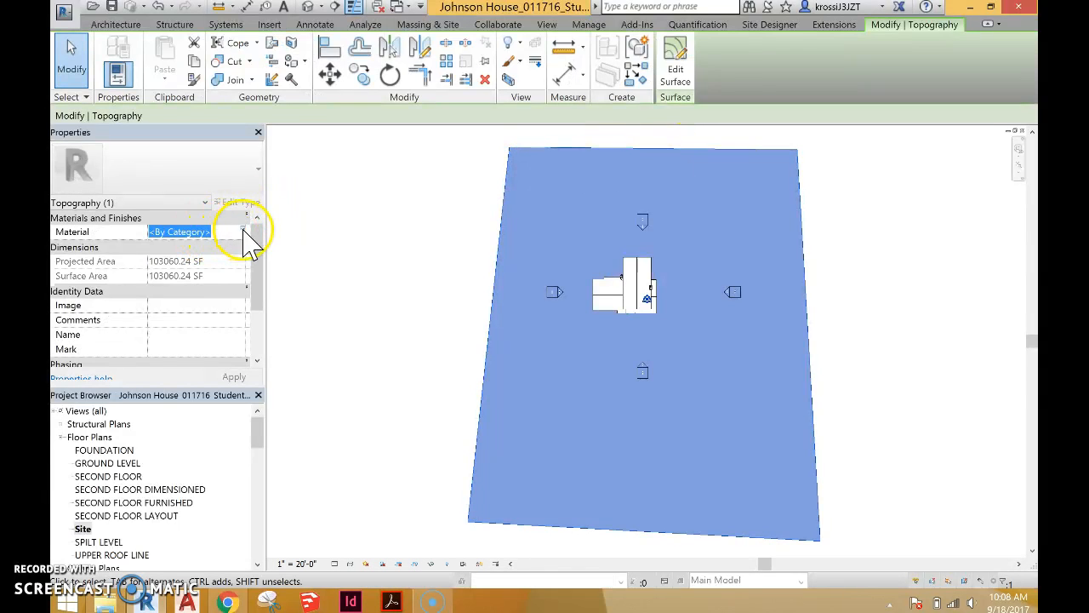
Step: Search 'gr' in the Material Browser and apply Grass to the toposurface
click(247, 231)
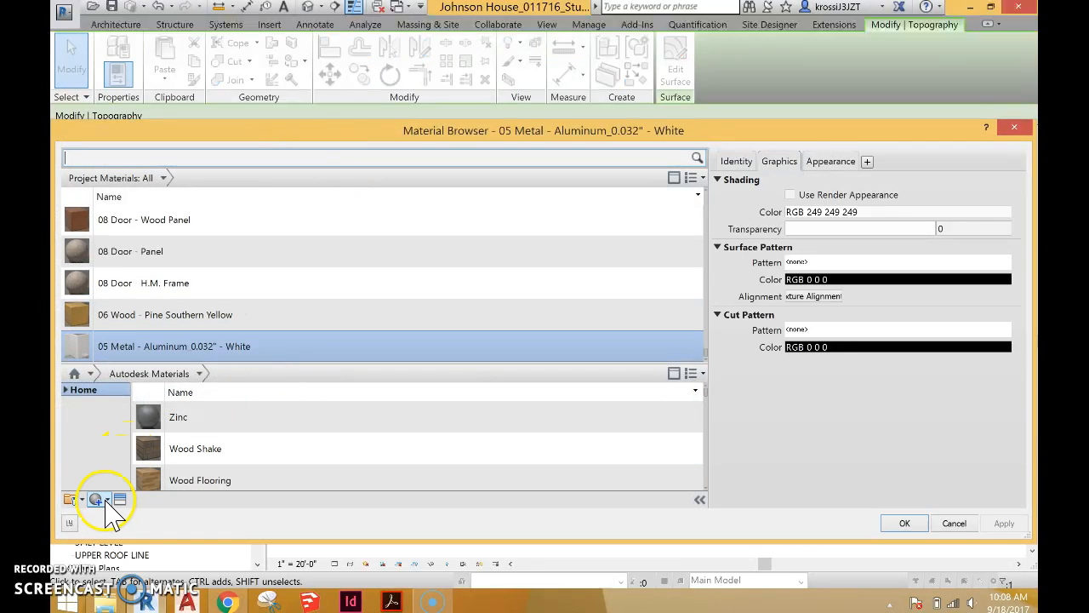
text(grass)
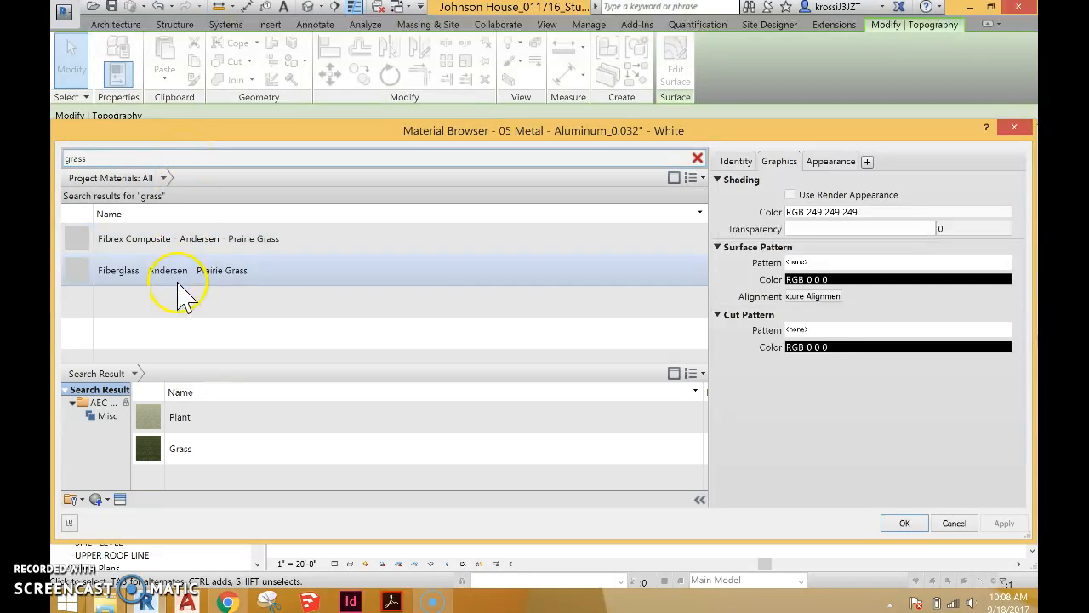
double_click(180, 449)
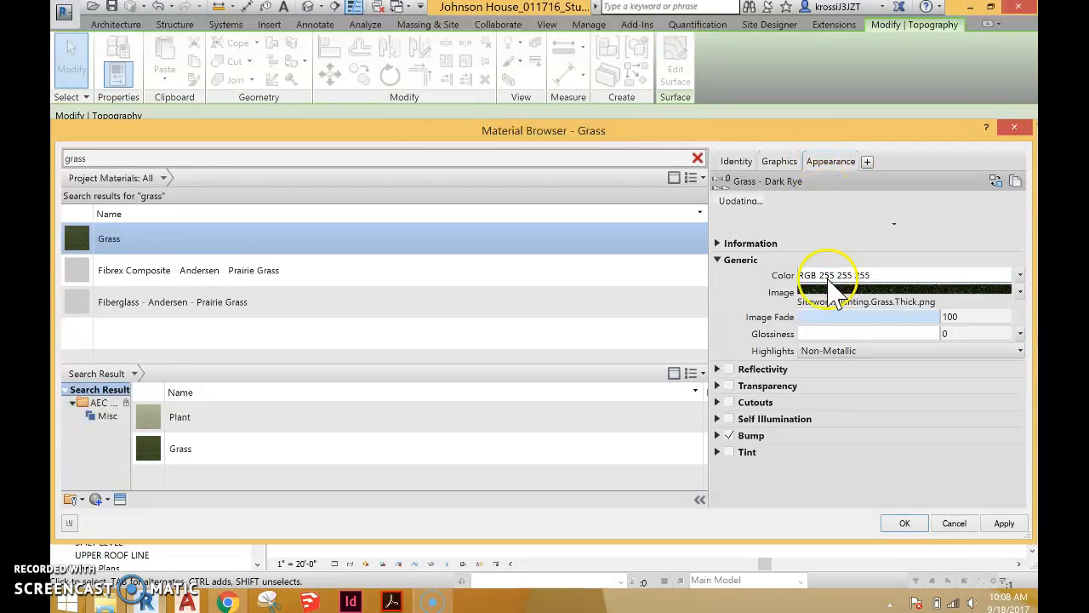
click(904, 523)
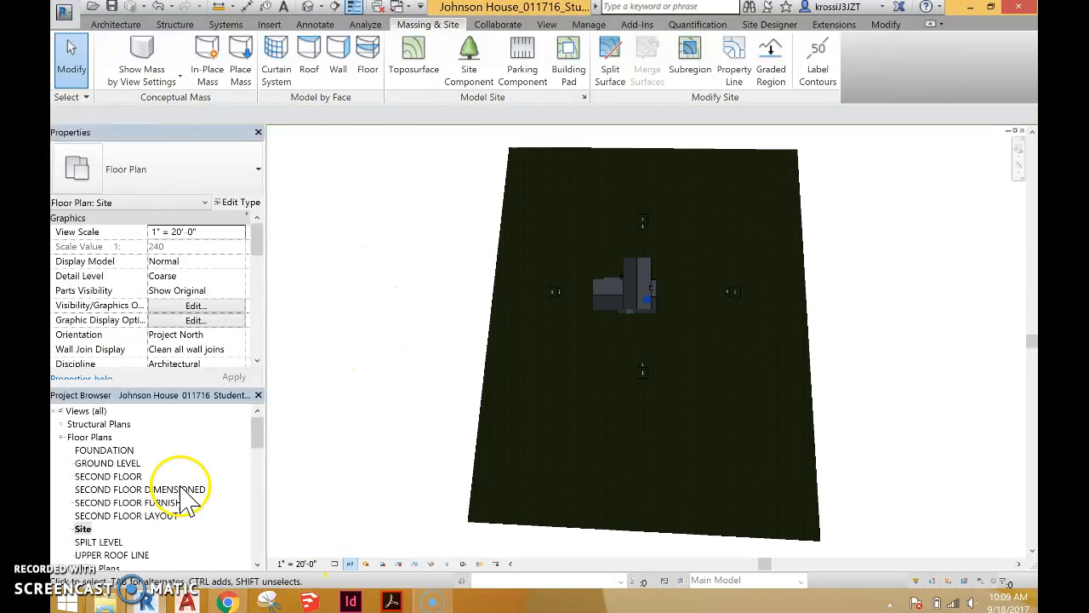
Step: Open the perspective camera view '3D View 12 Copy 1 Copy 1 Copy 1' from the Project Browser
scroll(down, 3)
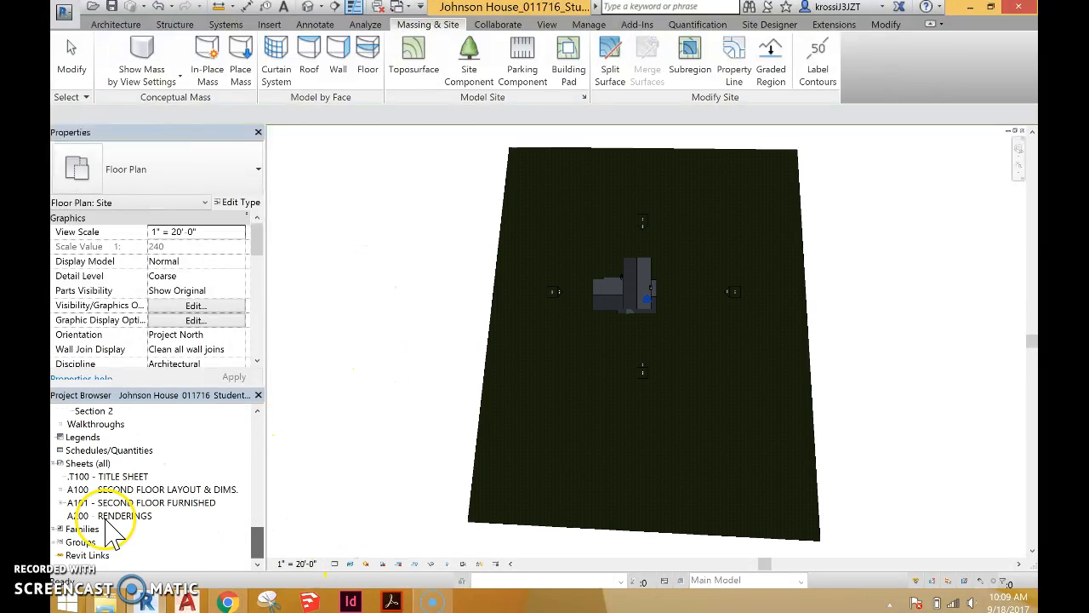
double_click(93, 502)
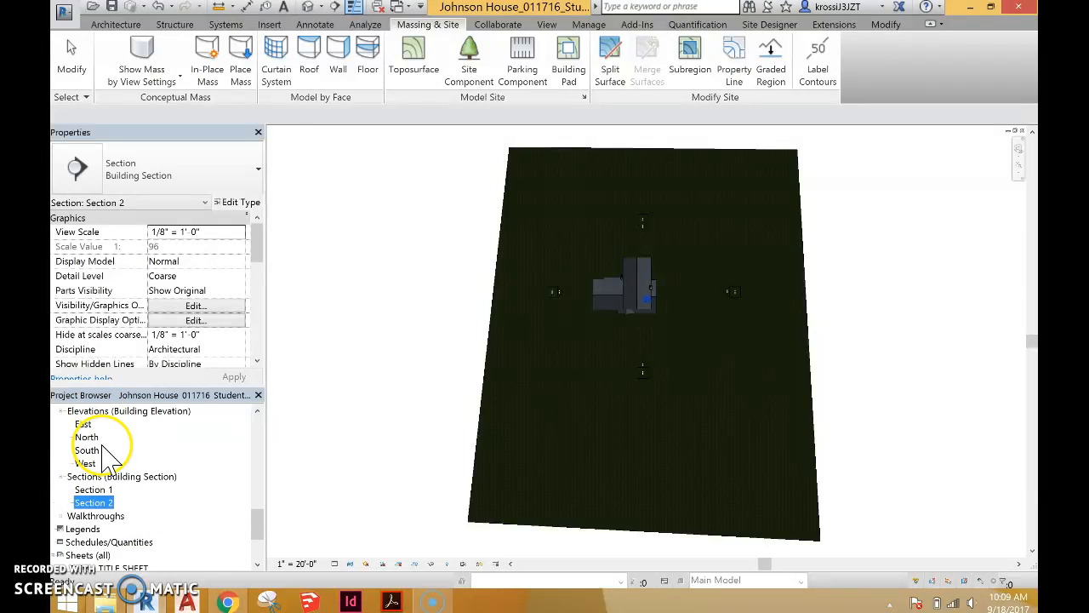
double_click(149, 450)
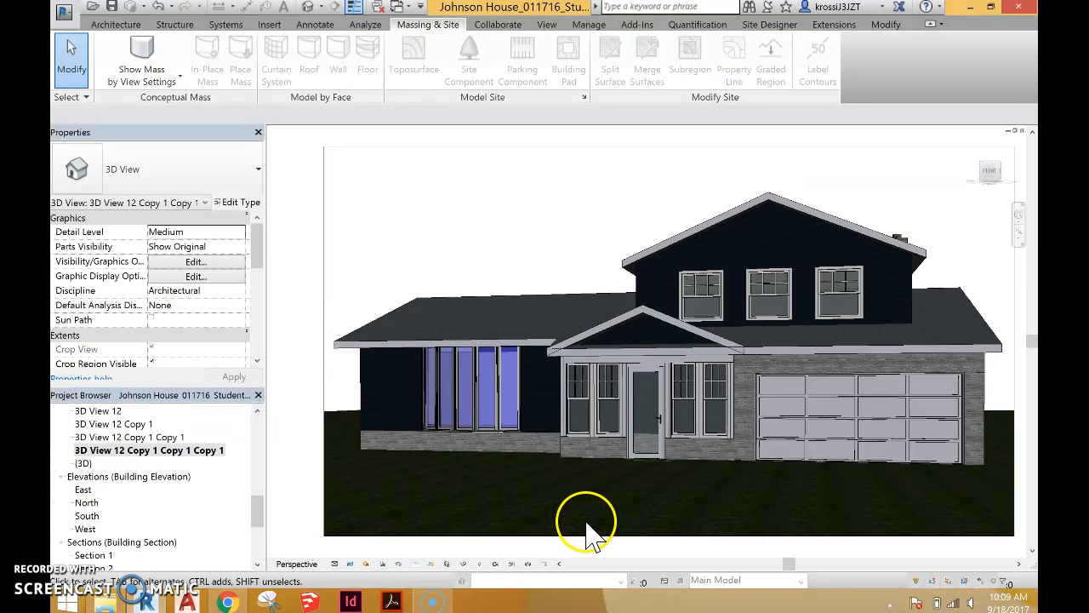